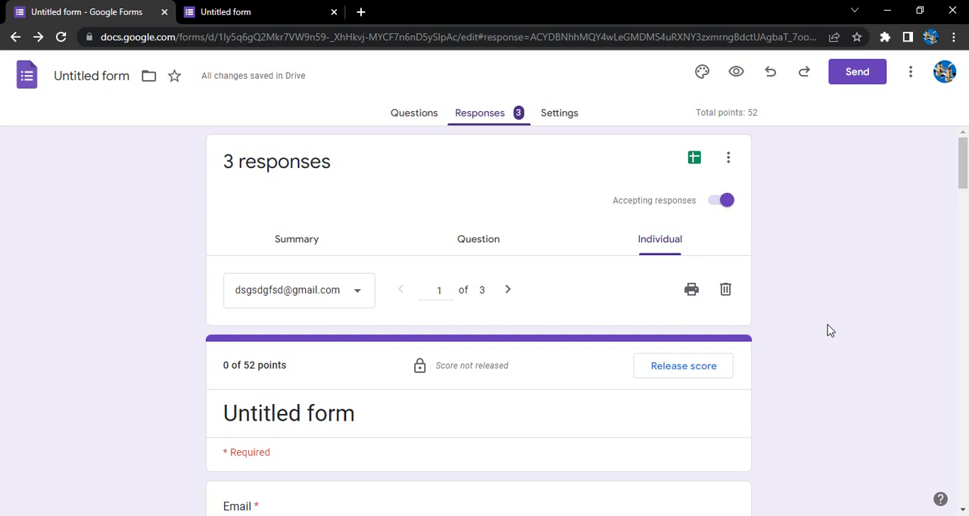
mouse_move(828, 322)
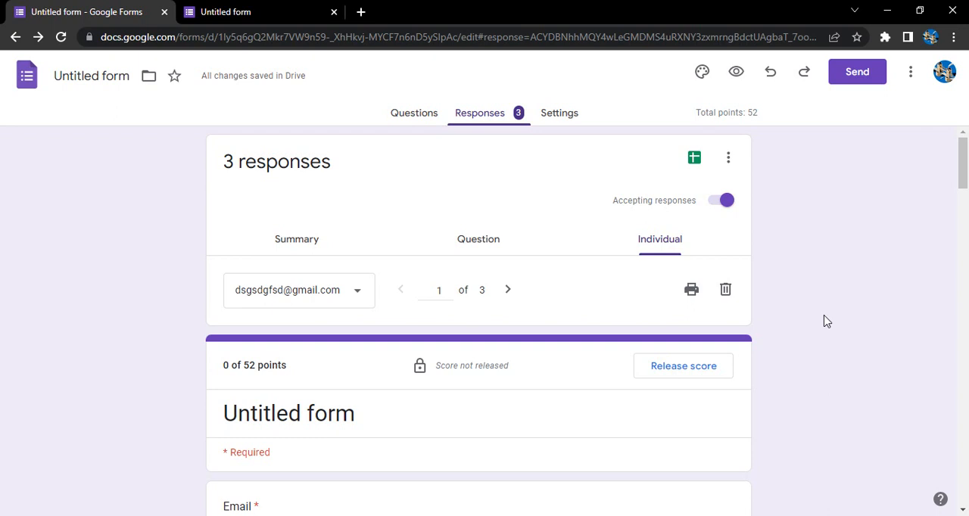
mouse_move(826, 311)
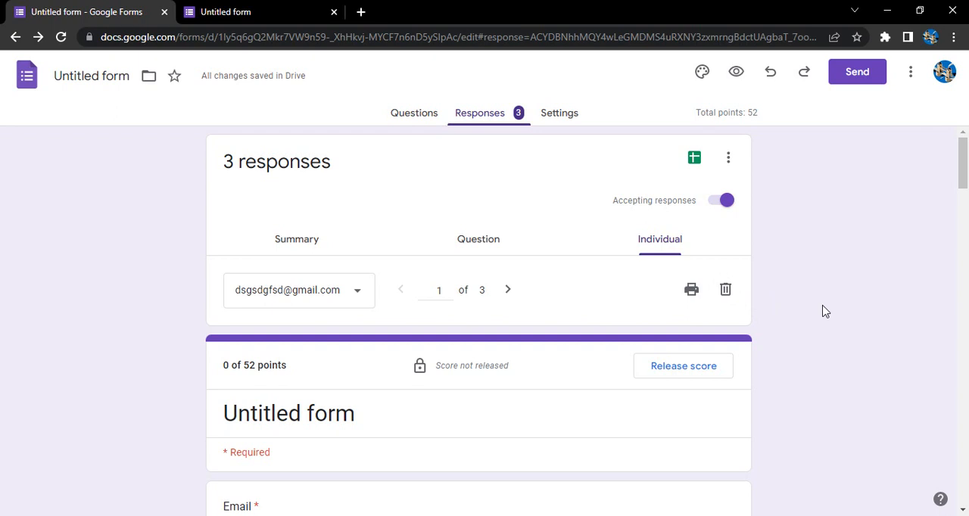
mouse_move(833, 315)
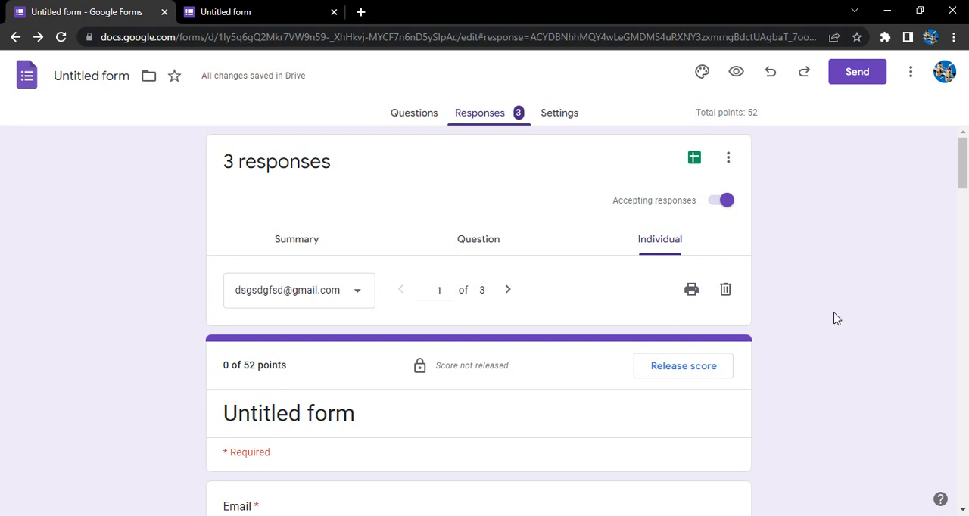
mouse_move(545, 199)
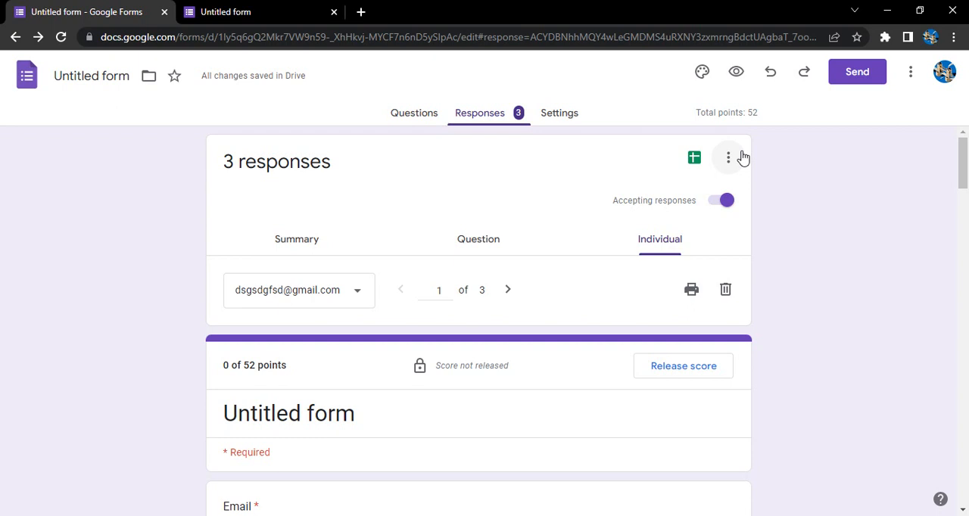
Step: Open the response destination choice and select the default 'Untitled form (Responses)' spreadsheet name
left_click(728, 157)
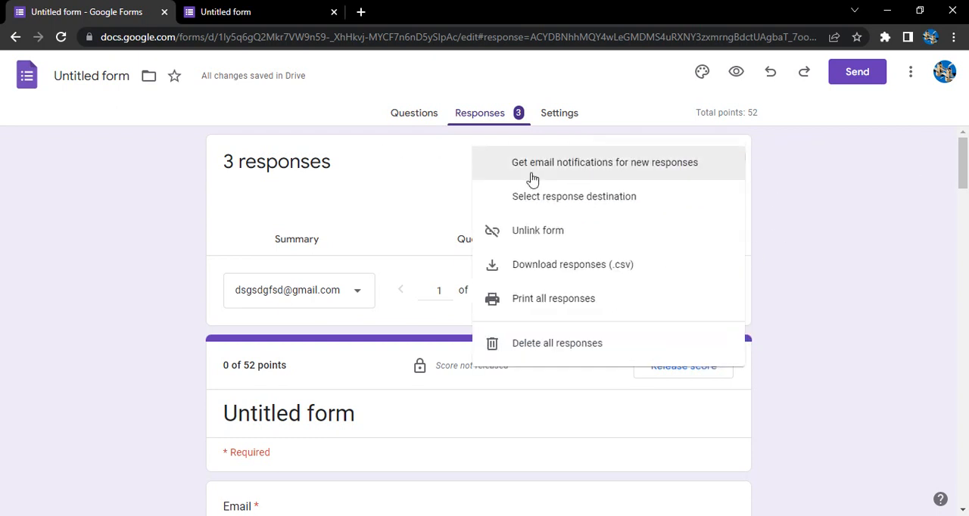
left_click(574, 196)
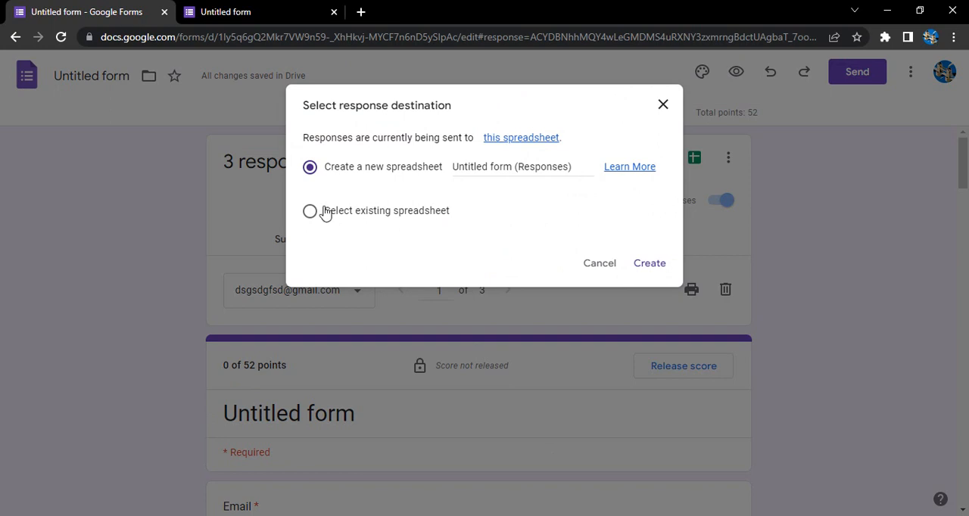
mouse_move(377, 176)
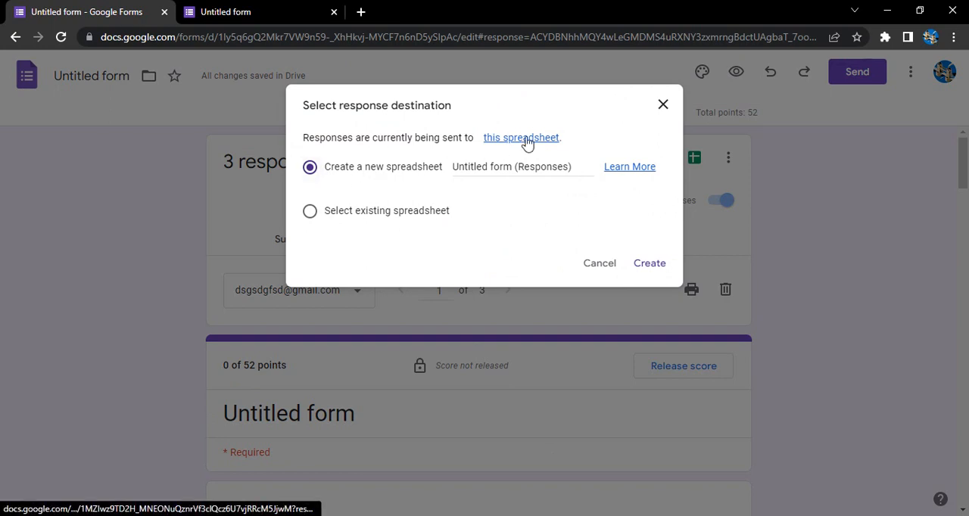
mouse_move(521, 137)
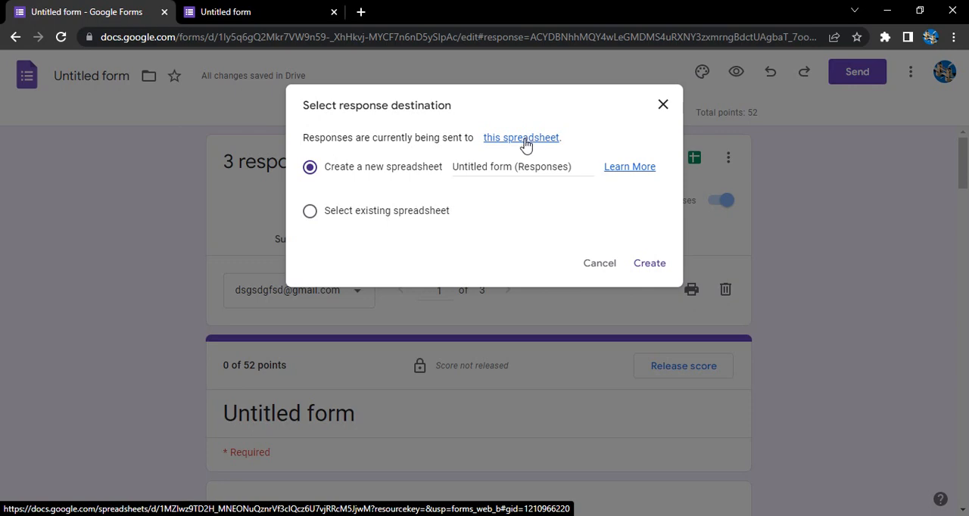
left_click(521, 137)
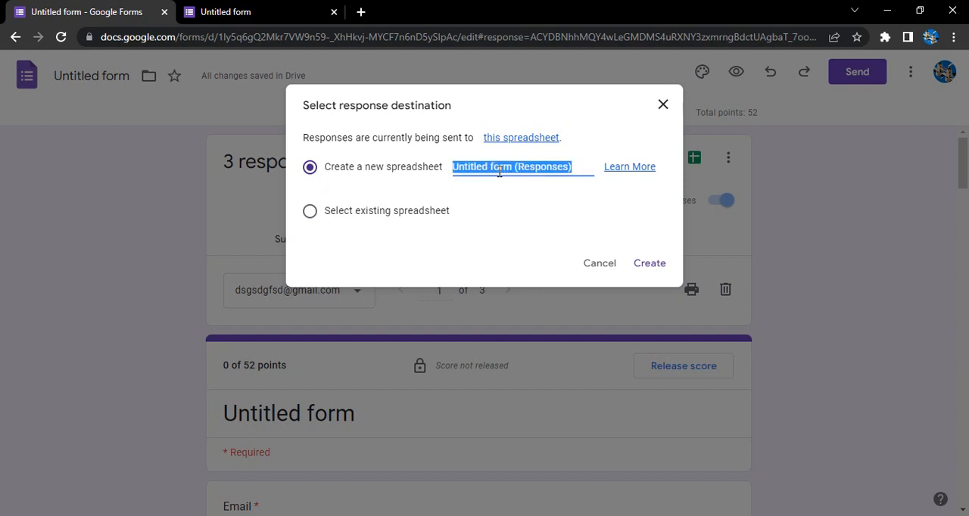
Step: Name the new spreadsheet 'New Spreadsheet' and create it as the response destination
type("New")
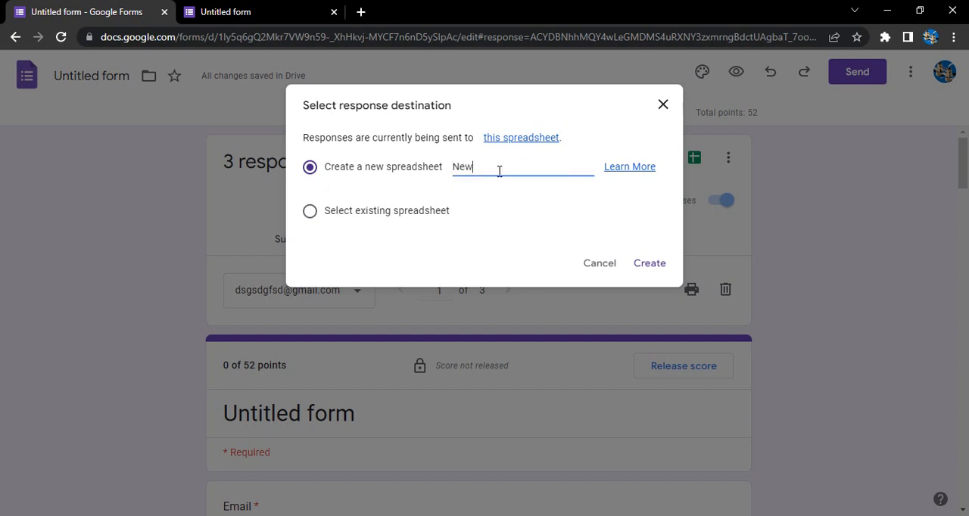
type("Spreadsheet")
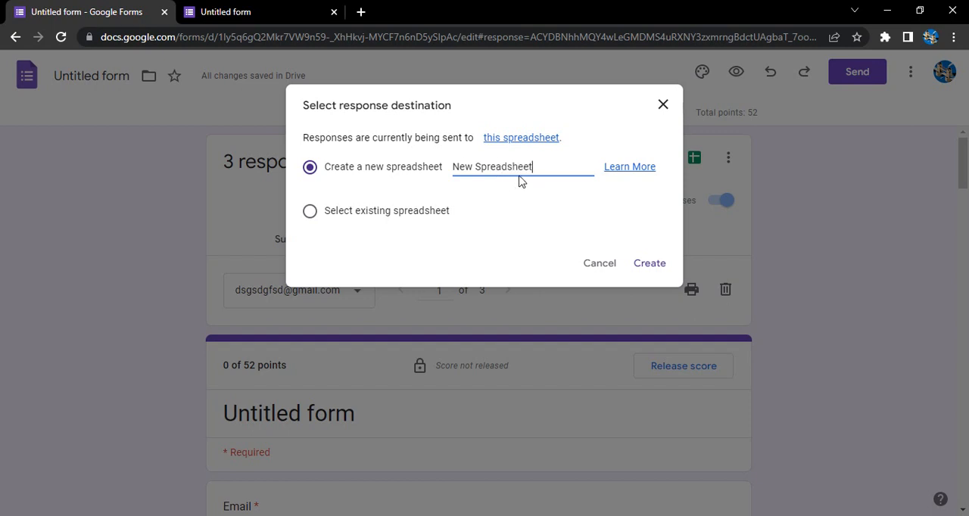
mouse_move(336, 218)
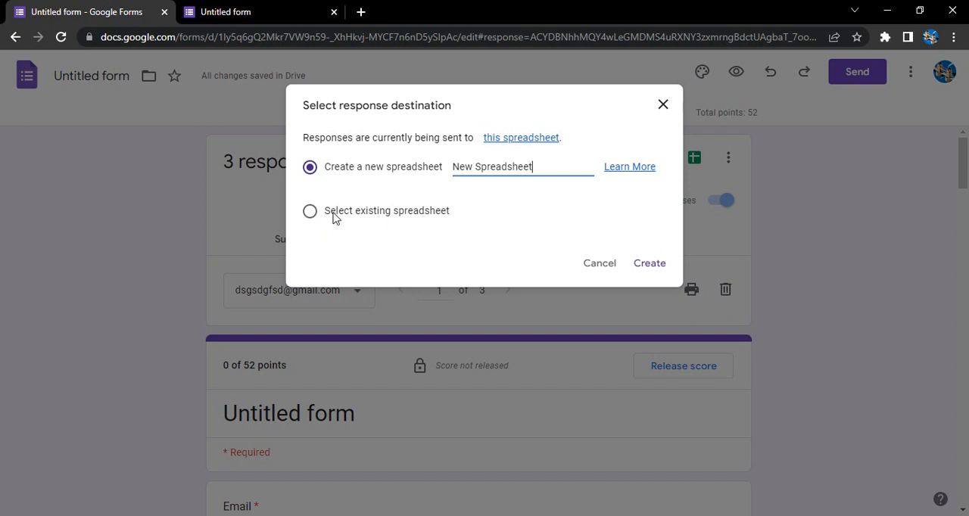
mouse_move(350, 222)
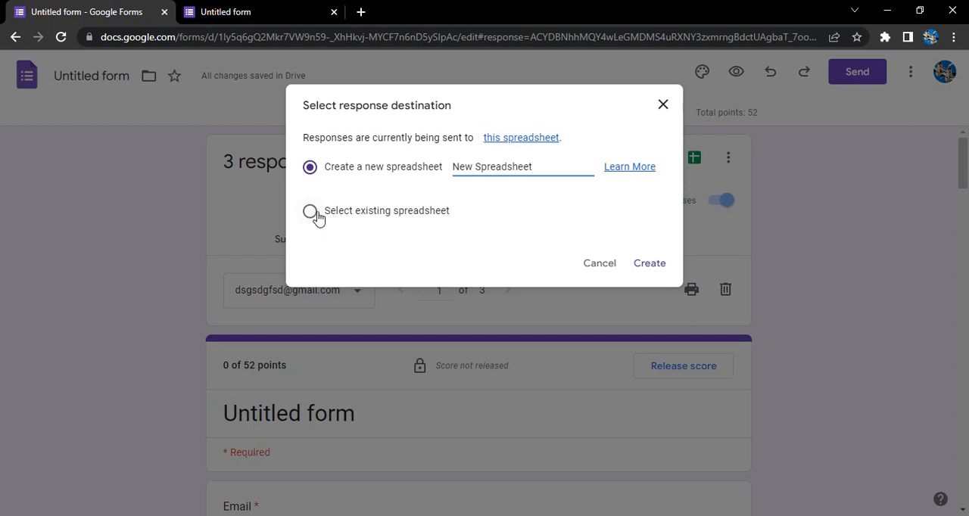
left_click(649, 263)
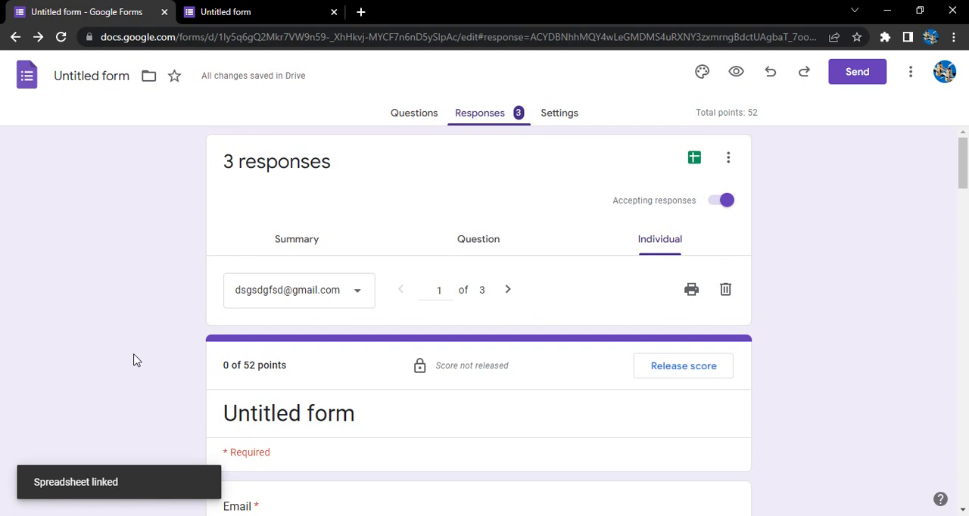
mouse_move(727, 158)
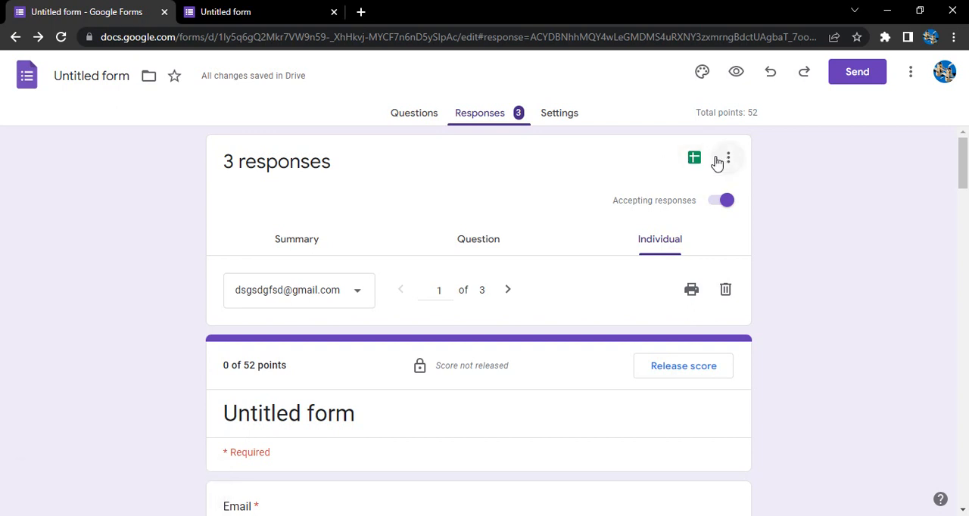
Step: View the three responses in the linked 'New Spreadsheet' sheet, then close it
left_click(694, 158)
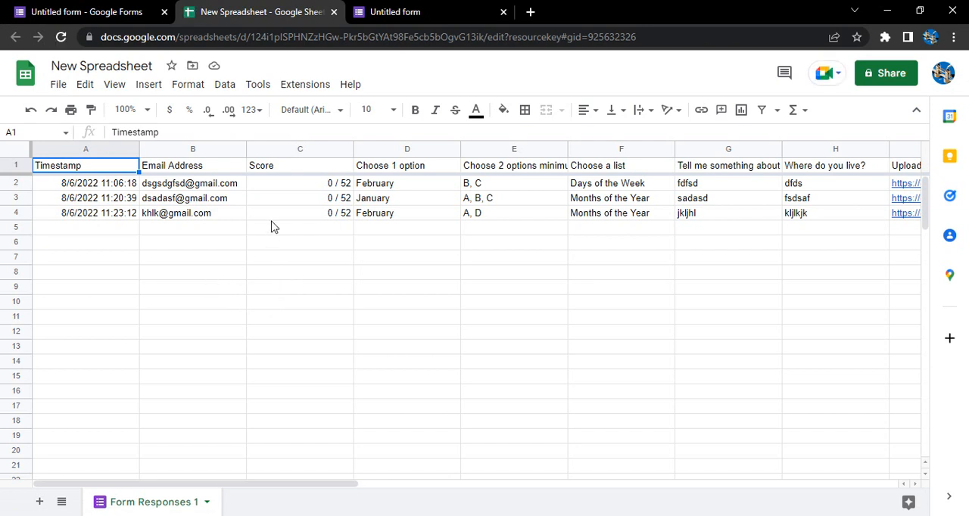
mouse_move(99, 279)
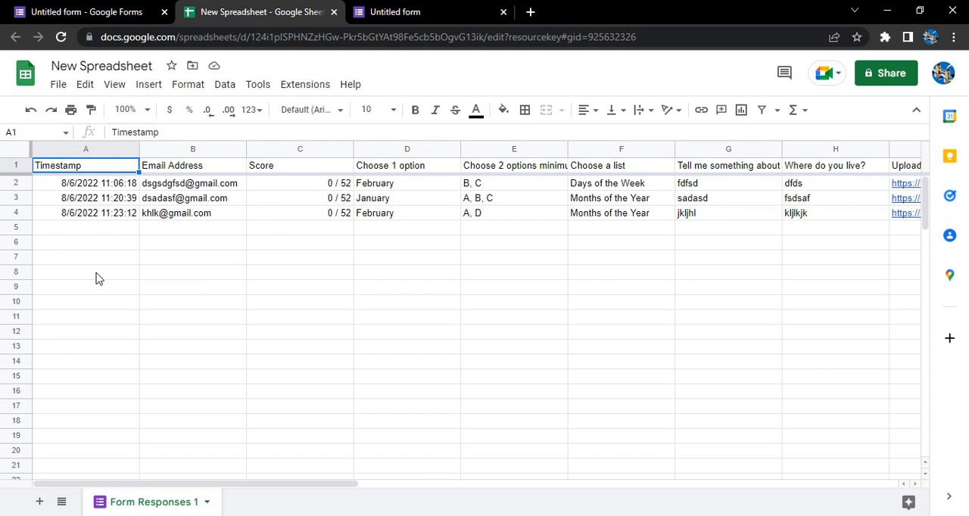
left_click(243, 12)
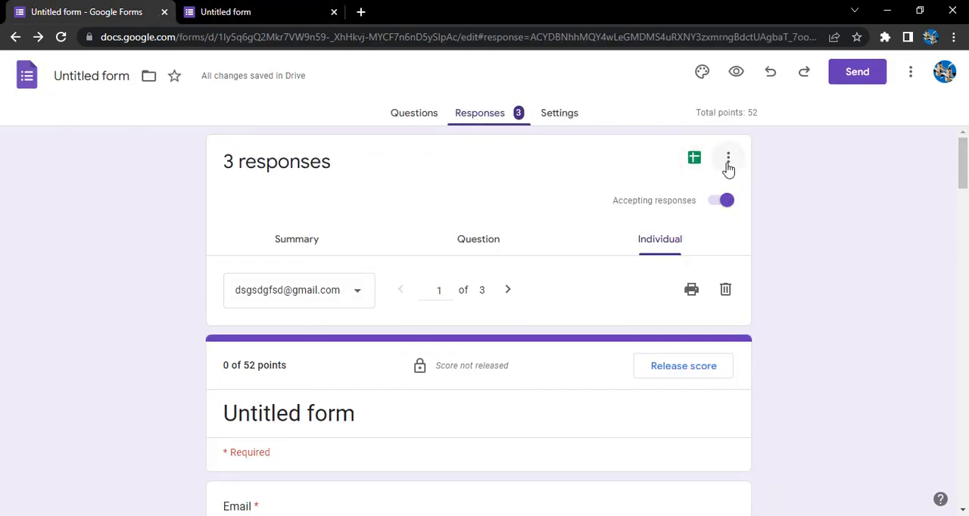
Step: Choose to send responses to an existing spreadsheet and bring up the file picker
left_click(728, 159)
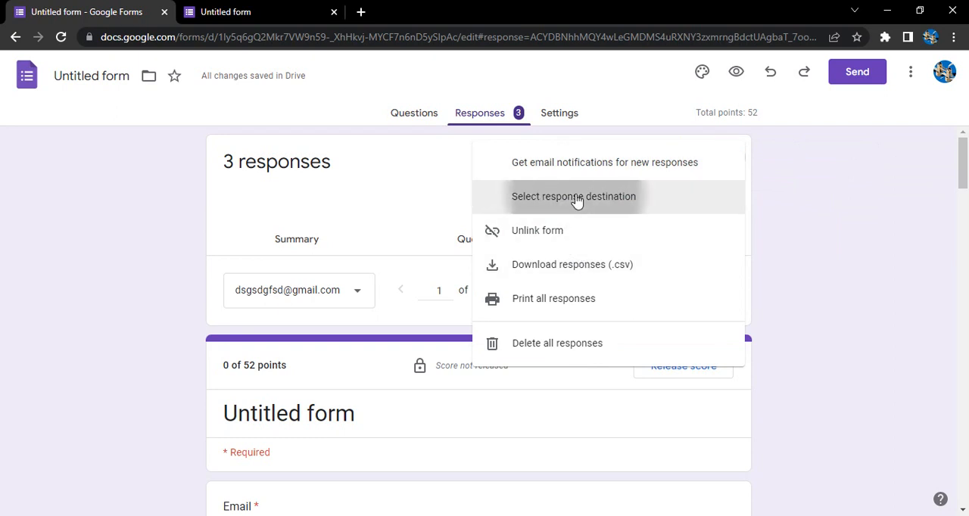
left_click(573, 196)
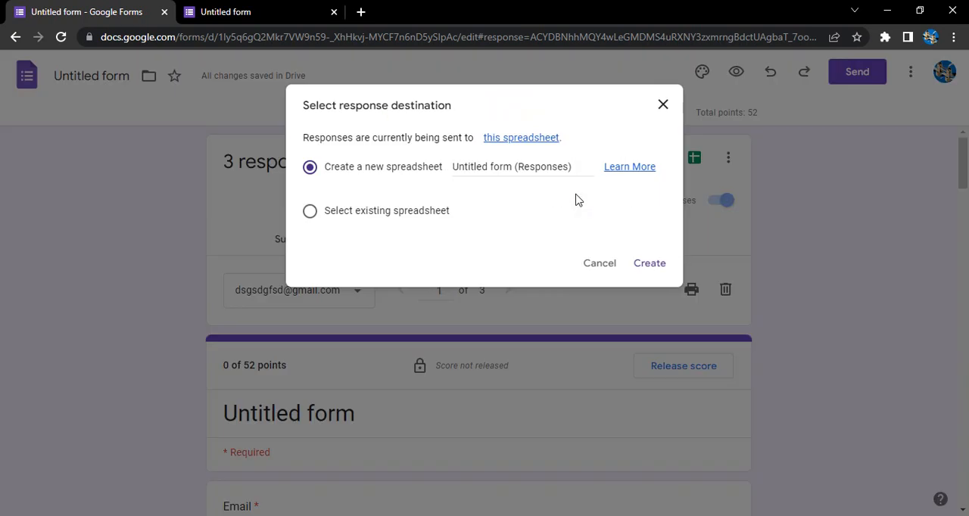
left_click(310, 210)
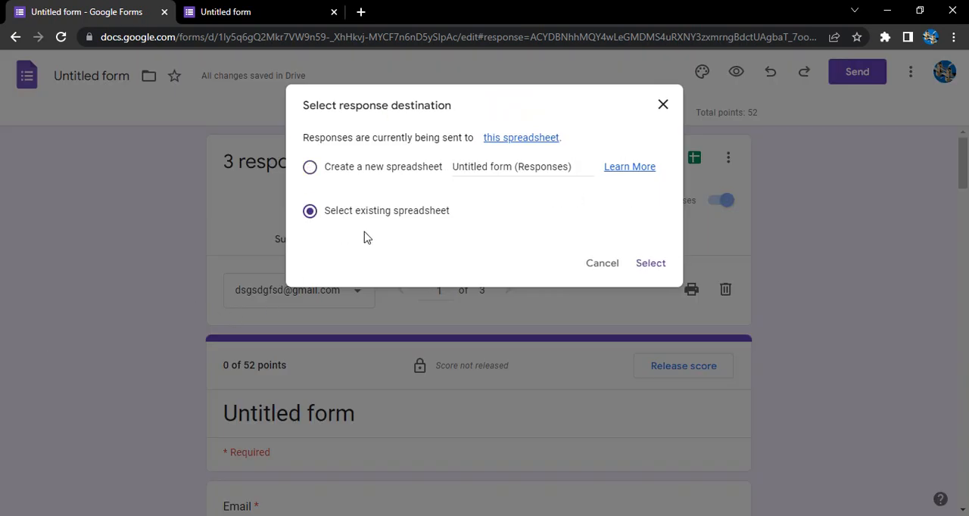
left_click(650, 263)
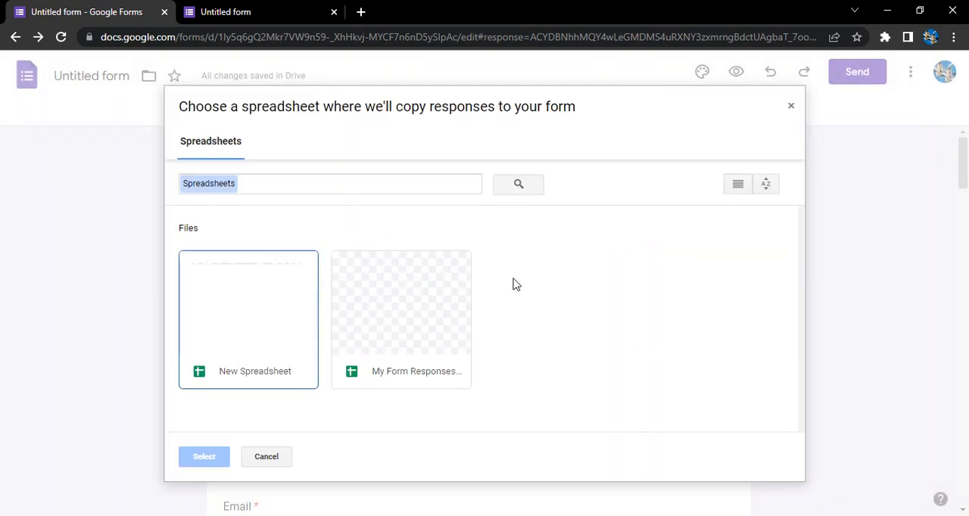
mouse_move(401, 371)
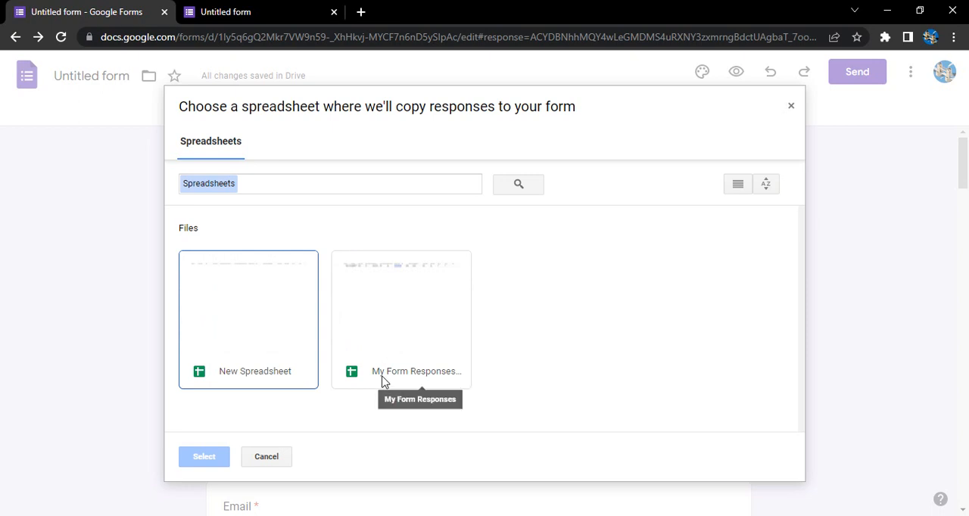
mouse_move(340, 335)
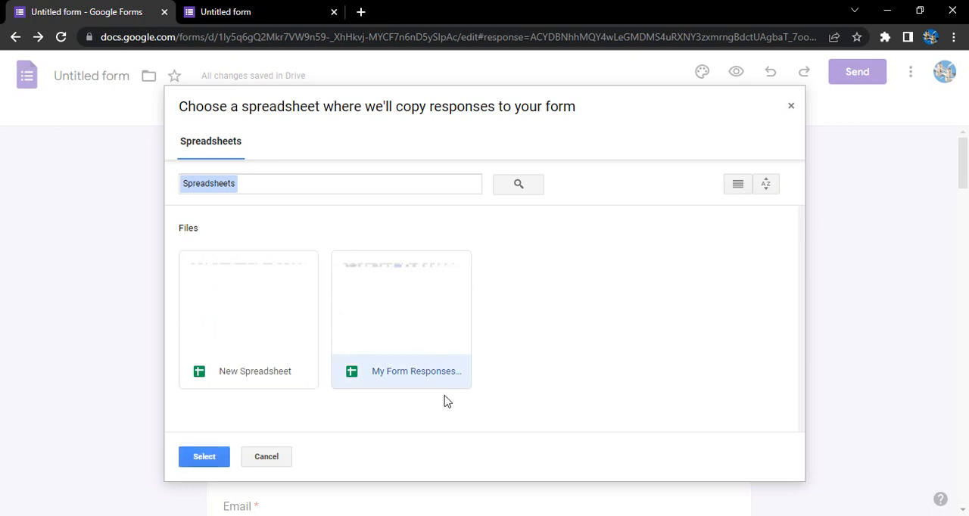
Step: Link the form's responses to the existing 'My Form Responses' spreadsheet
left_click(204, 457)
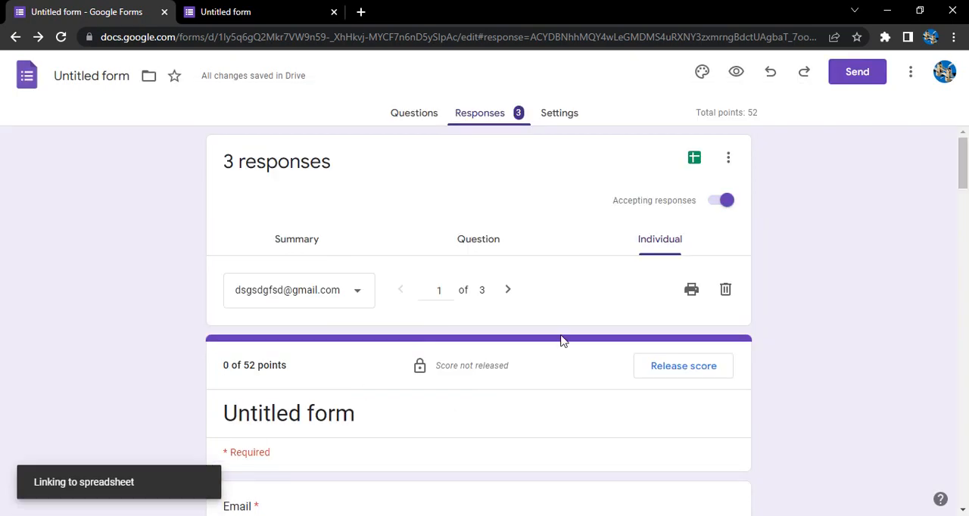